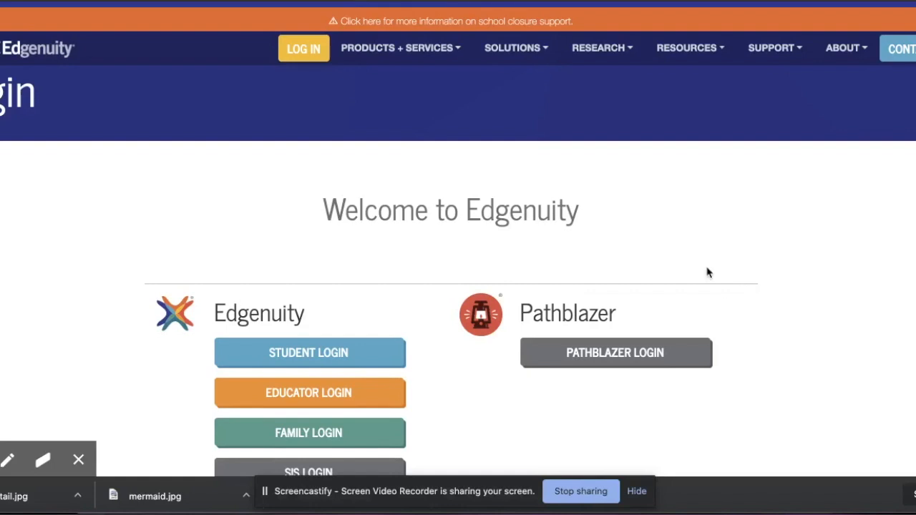
mouse_move(266, 228)
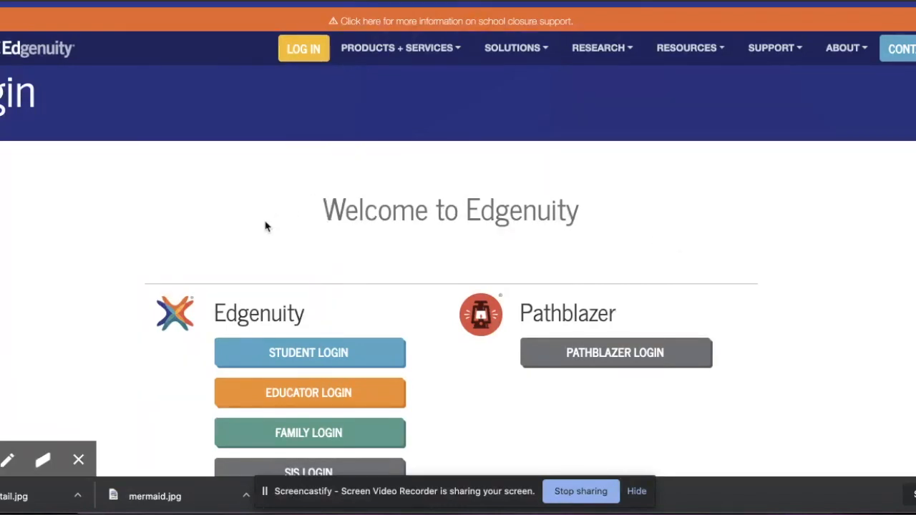
mouse_move(300, 350)
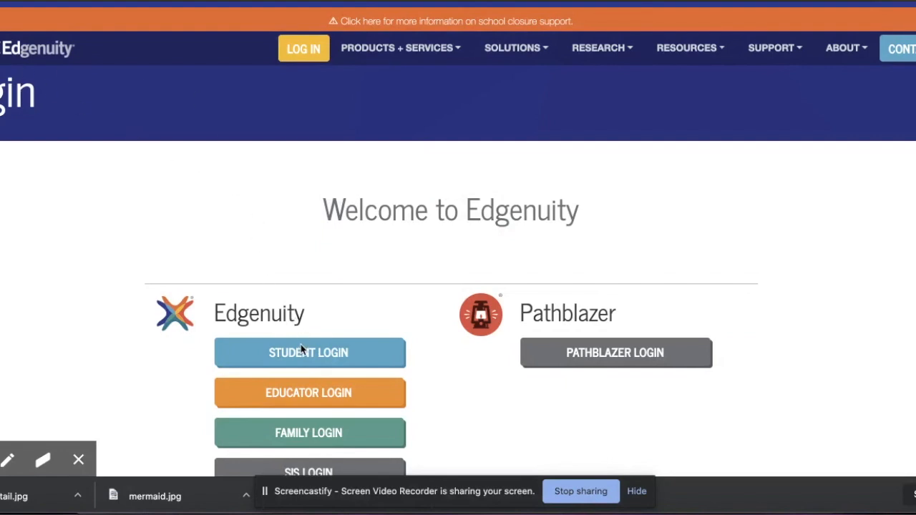
Step: Go to the student sign-in page and log in with the prefilled username and password
click(309, 352)
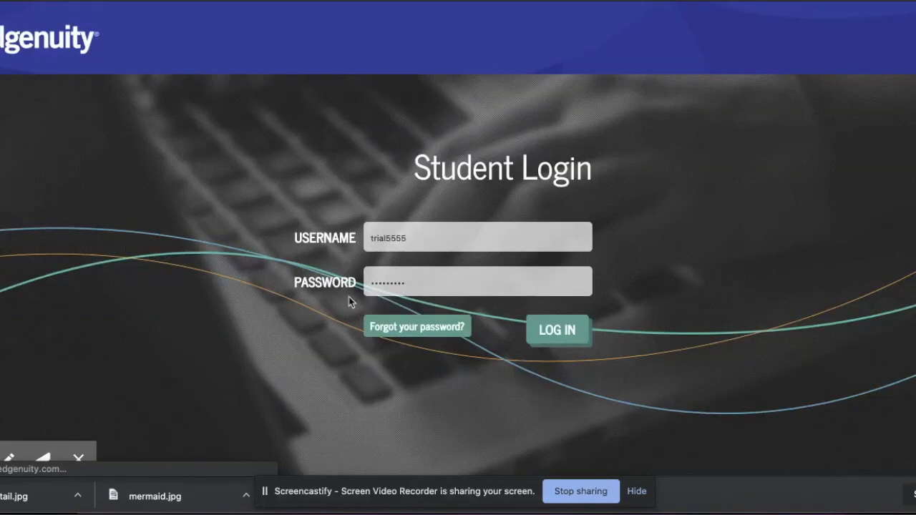
click(558, 329)
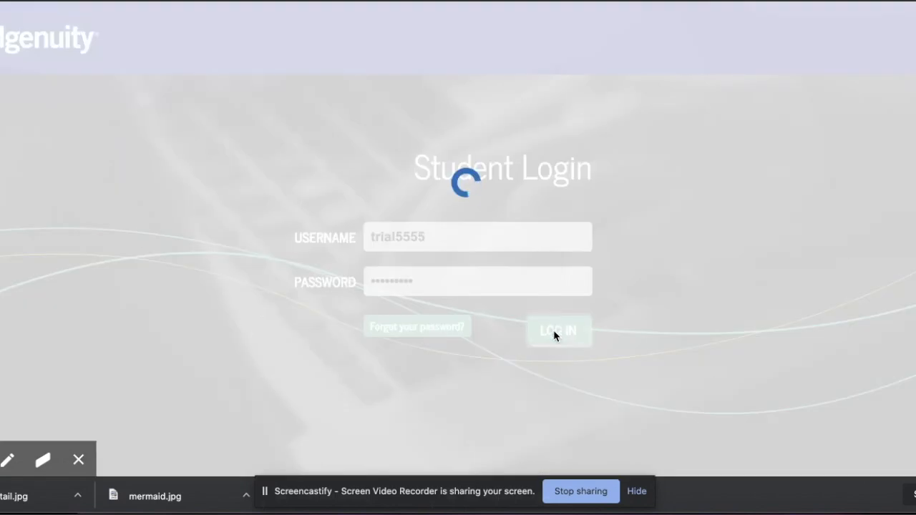
click(558, 330)
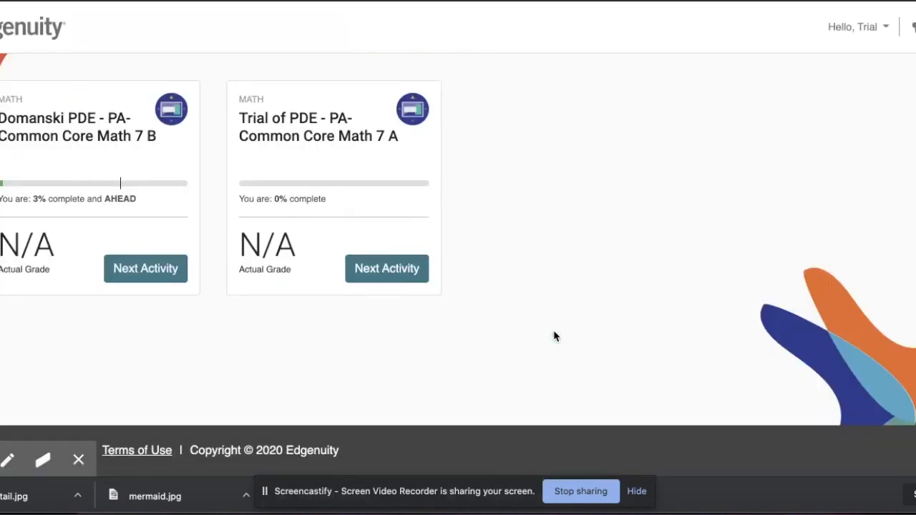
mouse_move(26, 86)
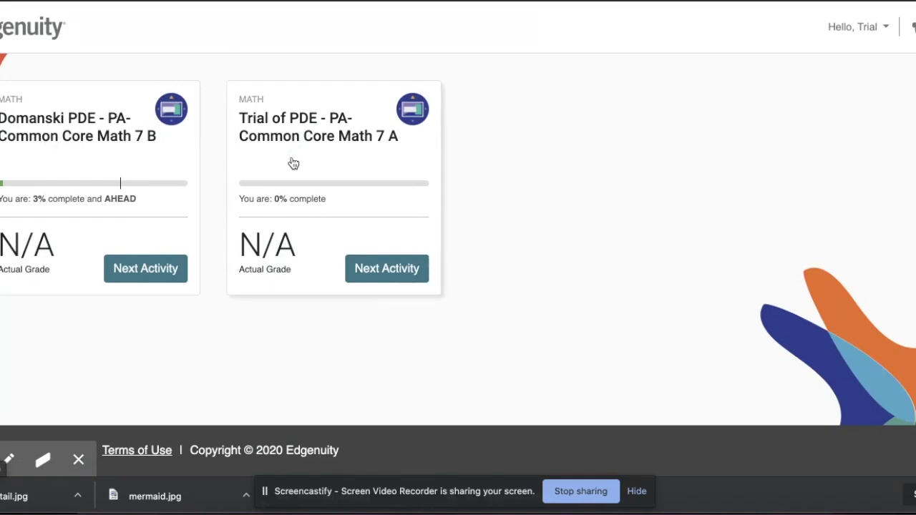
mouse_move(309, 161)
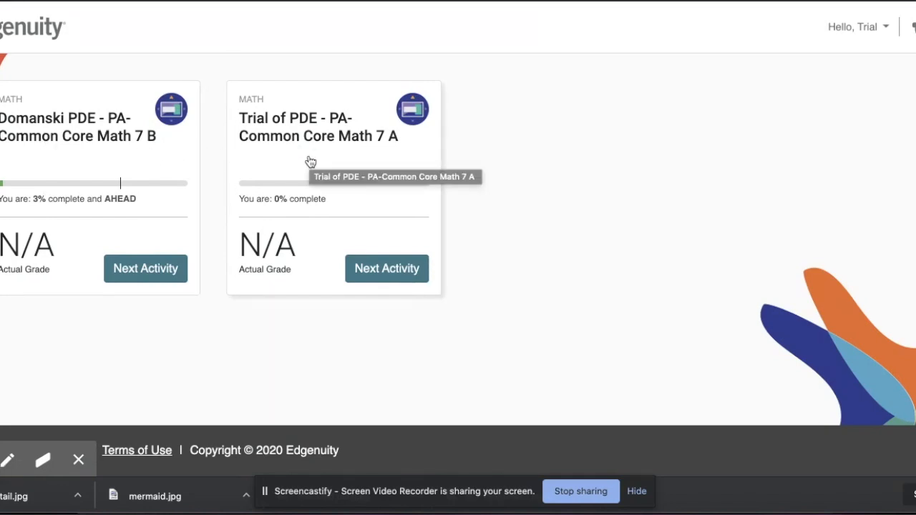
mouse_move(89, 155)
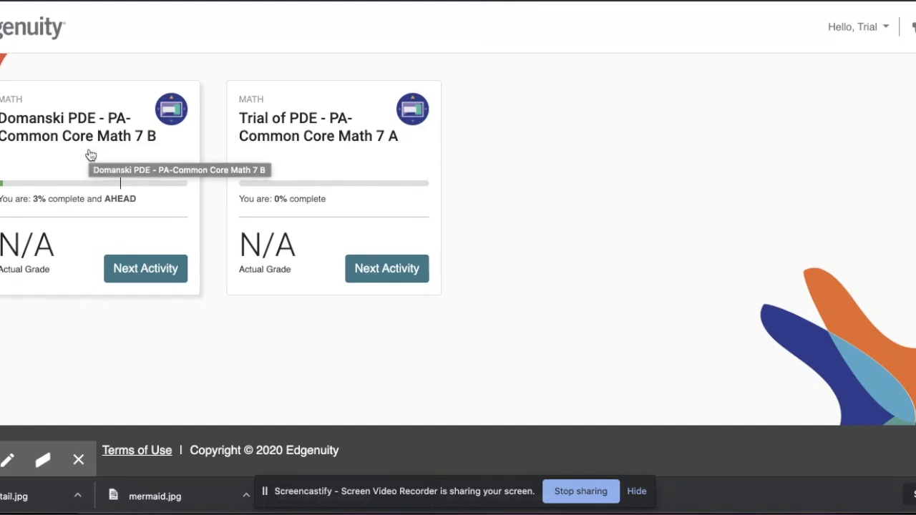
mouse_move(52, 194)
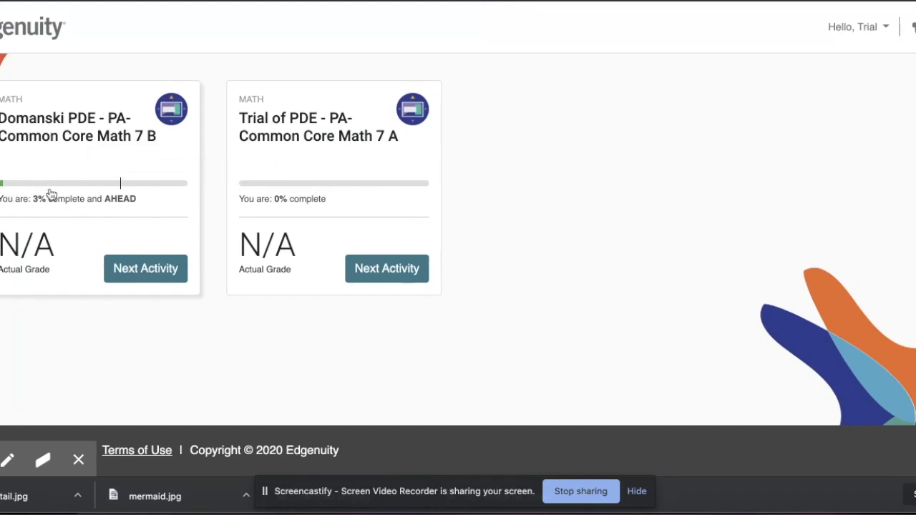
mouse_move(29, 206)
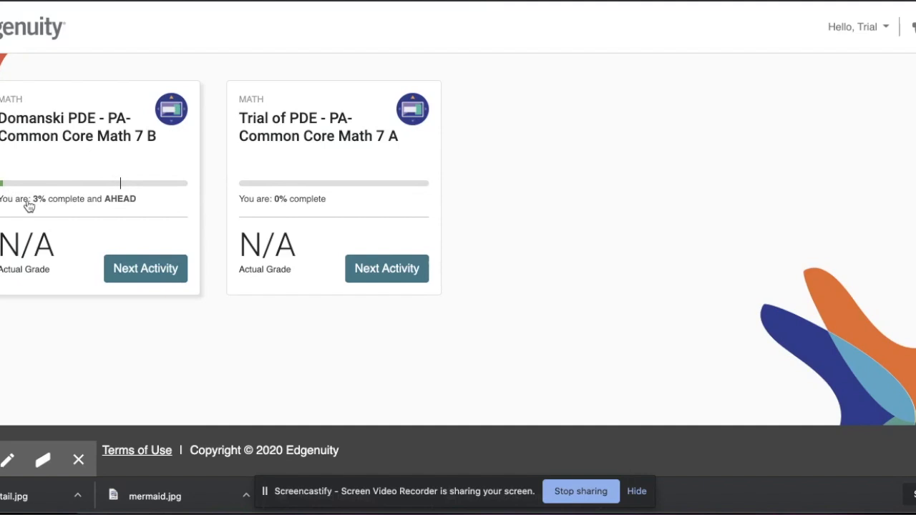
mouse_move(3, 193)
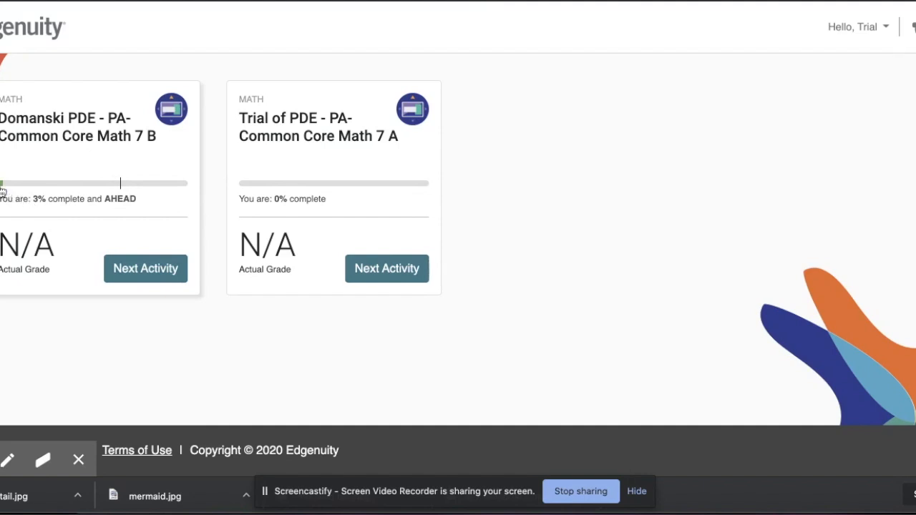
mouse_move(78, 212)
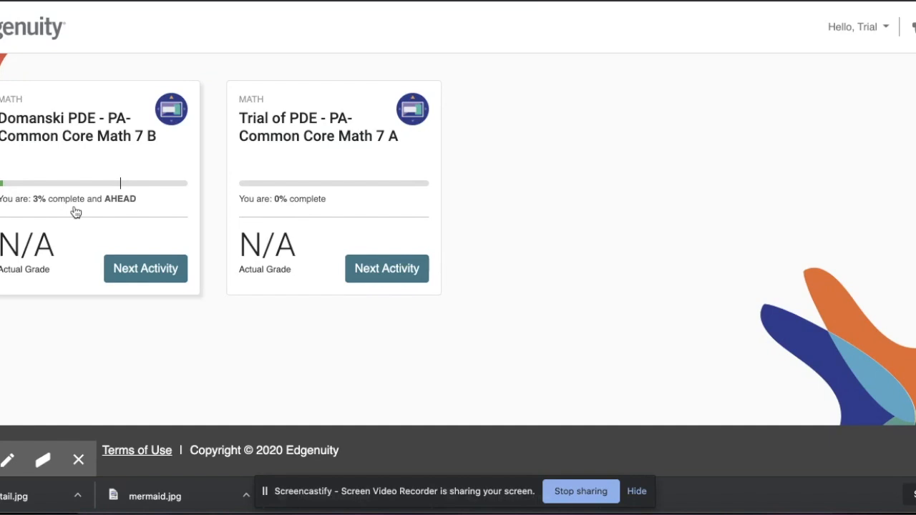
mouse_move(35, 207)
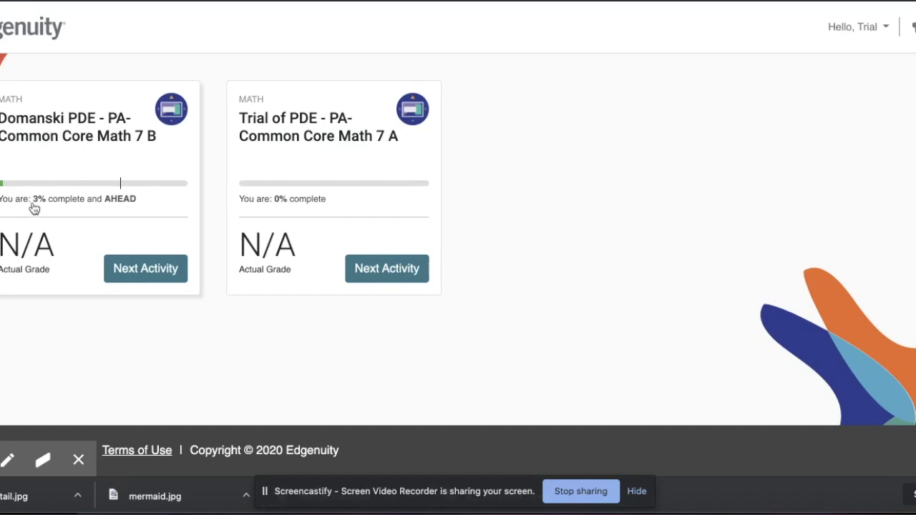
mouse_move(3, 193)
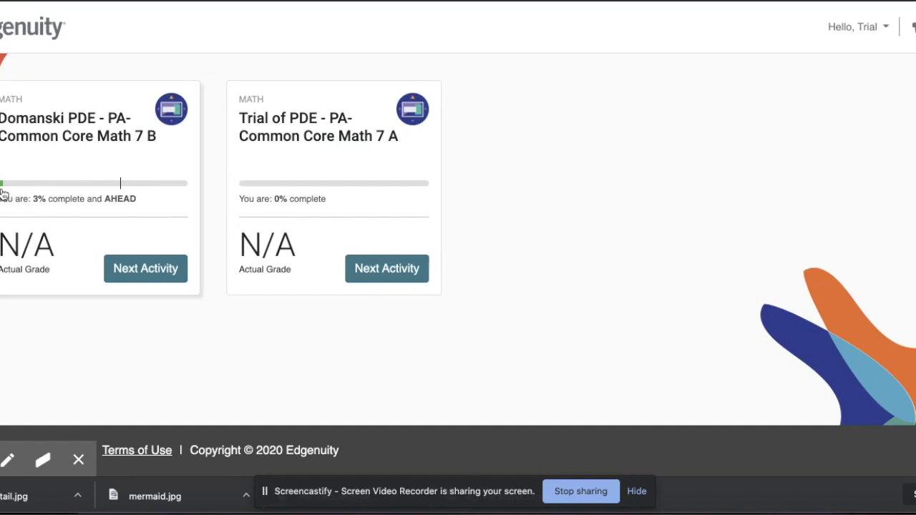
mouse_move(16, 203)
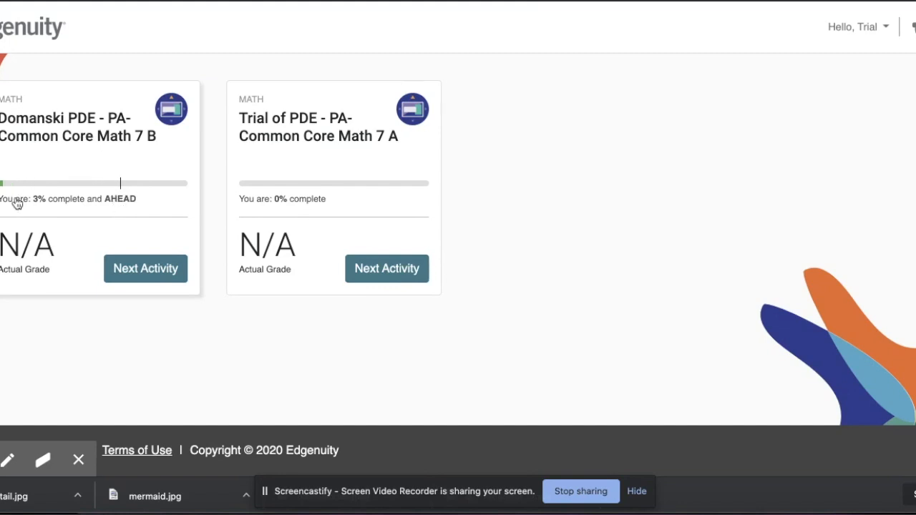
mouse_move(20, 197)
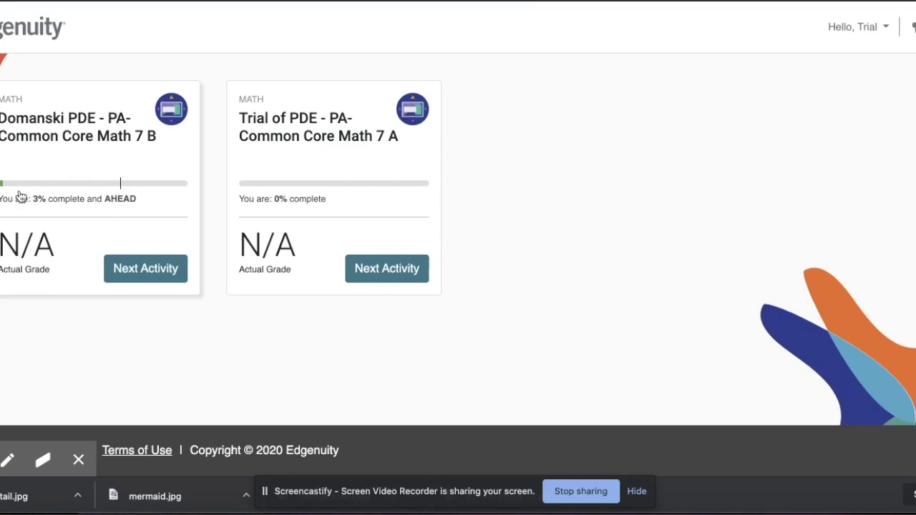
mouse_move(37, 171)
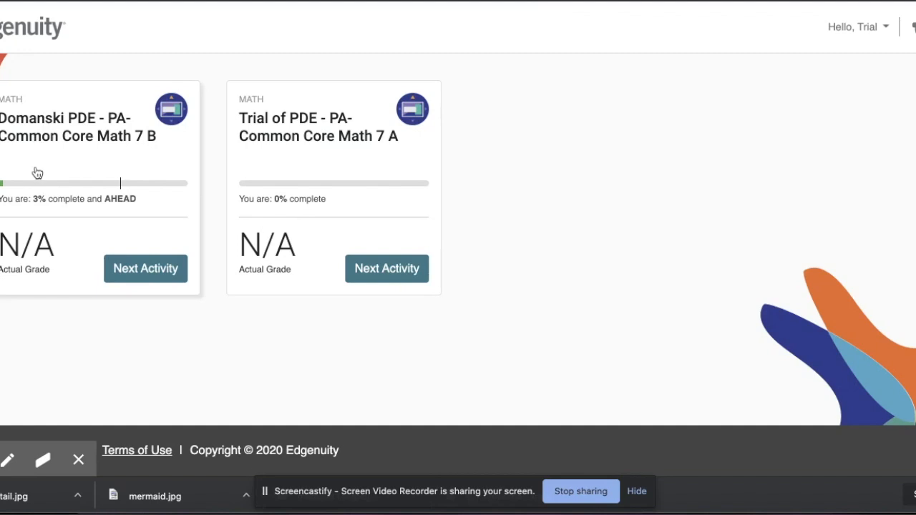
Step: Enter the Common Core Math 7 B course to reach its Course Map
click(146, 269)
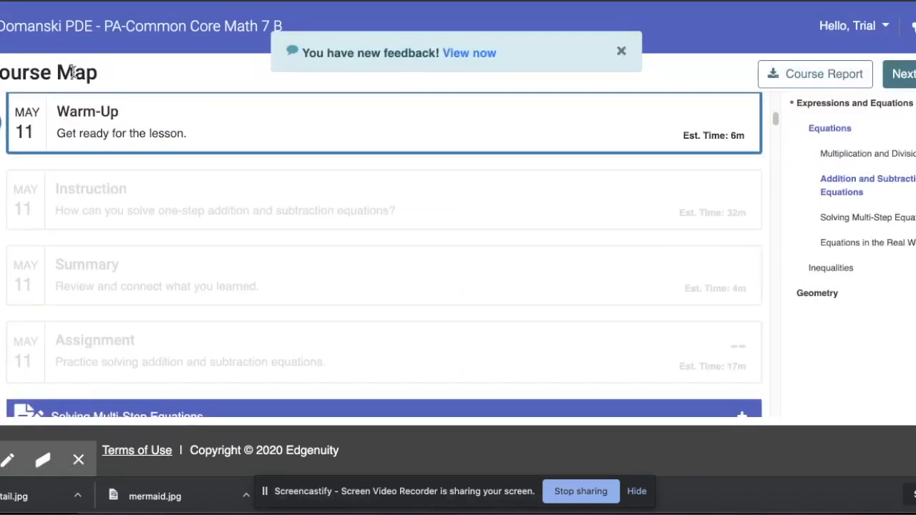
mouse_move(117, 78)
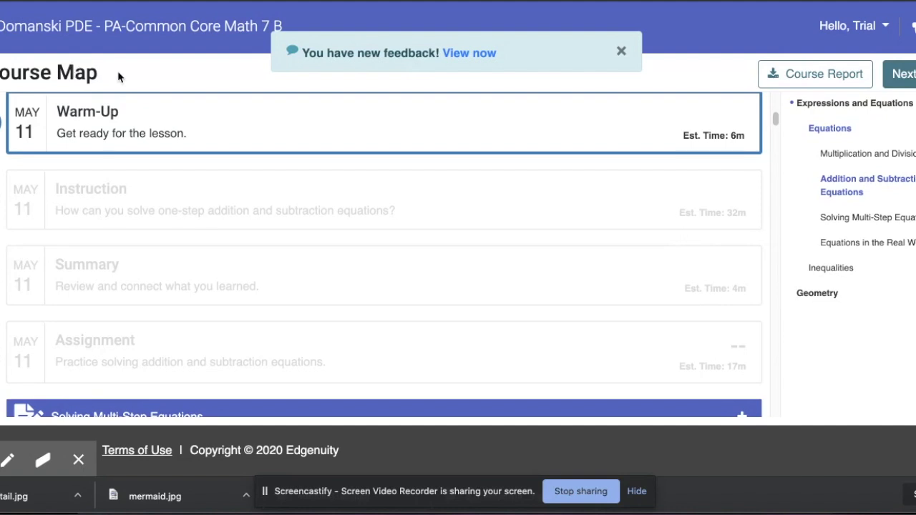
mouse_move(336, 55)
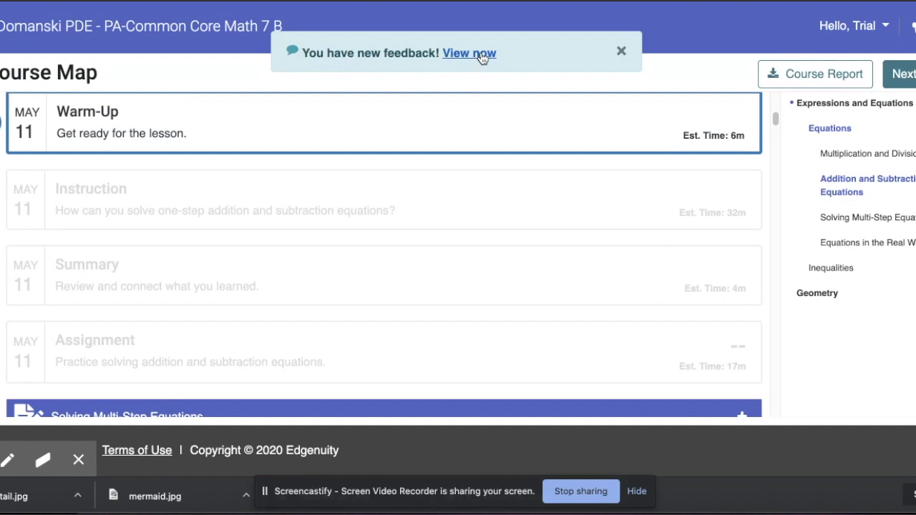
mouse_move(475, 56)
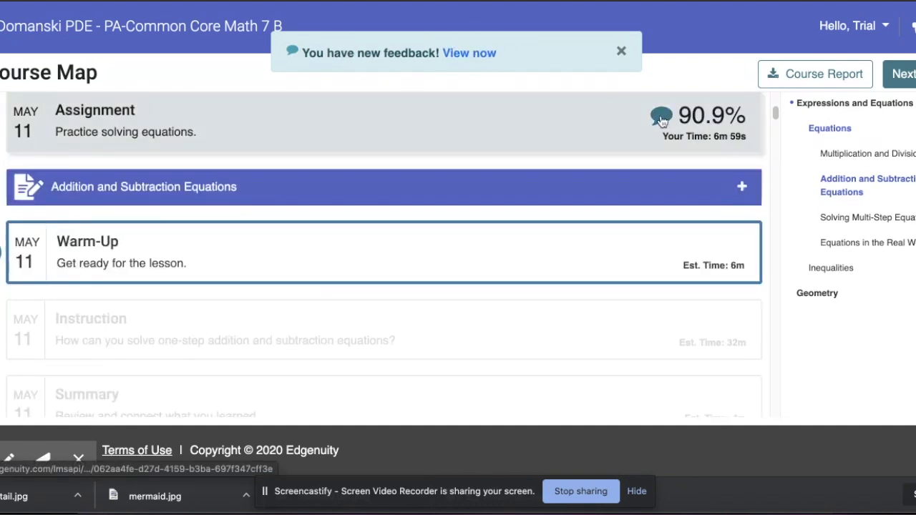
Step: Show the teacher comment "You did great on this assignment!" on the 90.9% Multiplication and Division Equations assignment
click(867, 153)
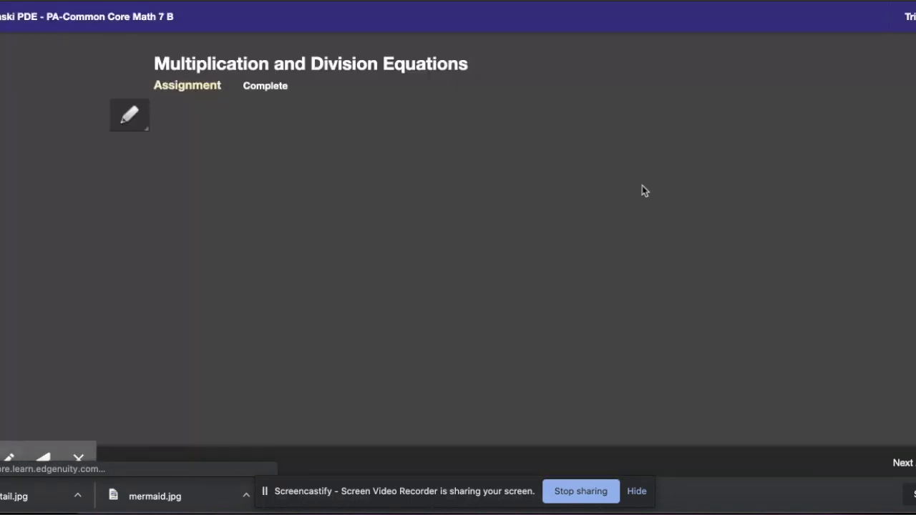
click(129, 115)
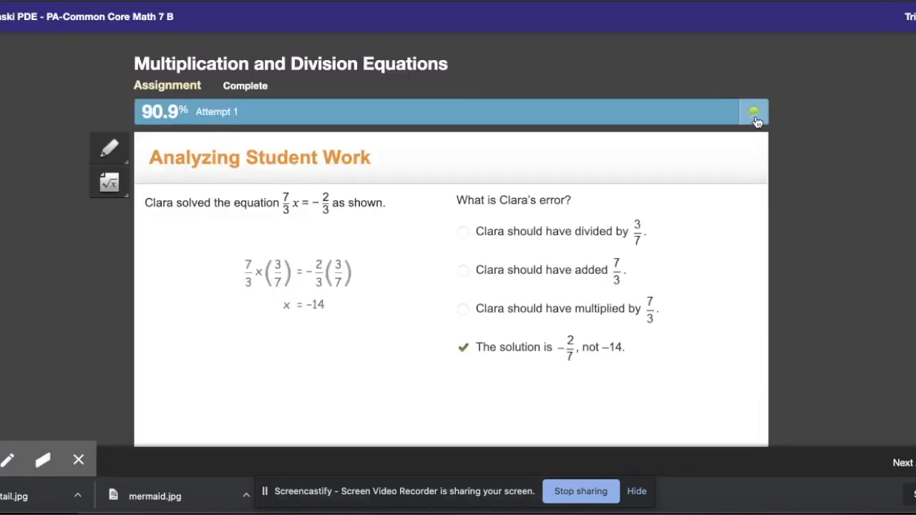
click(753, 112)
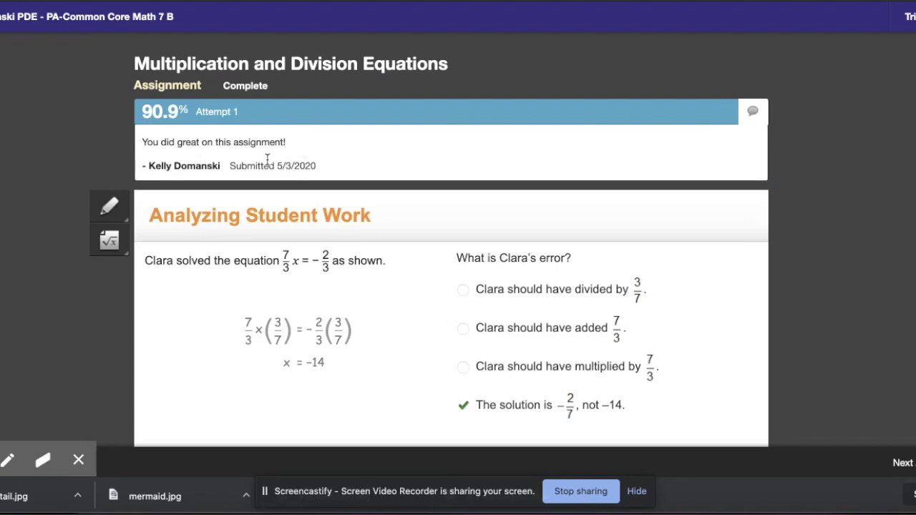
mouse_move(324, 136)
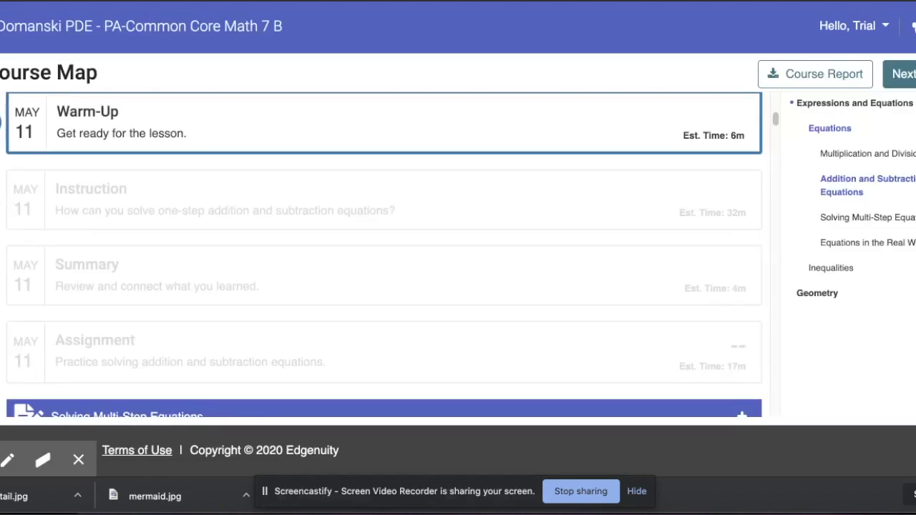
mouse_move(156, 160)
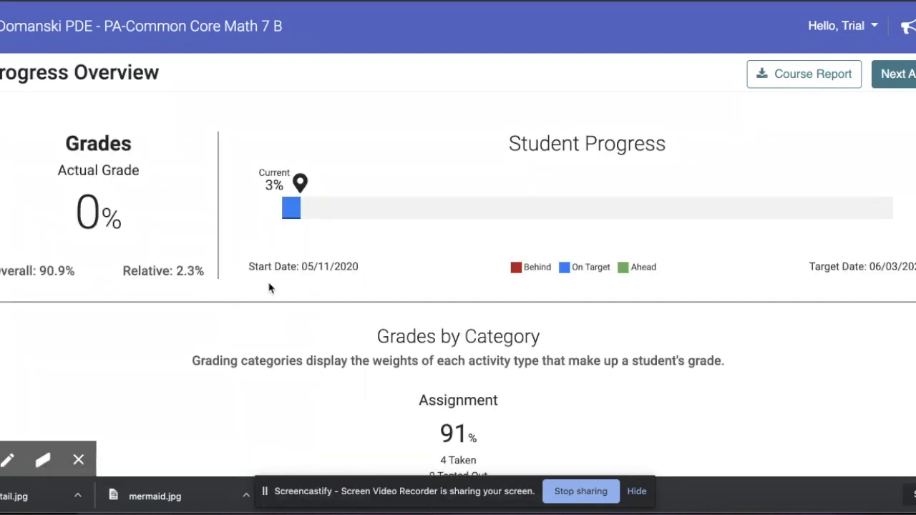
mouse_move(177, 246)
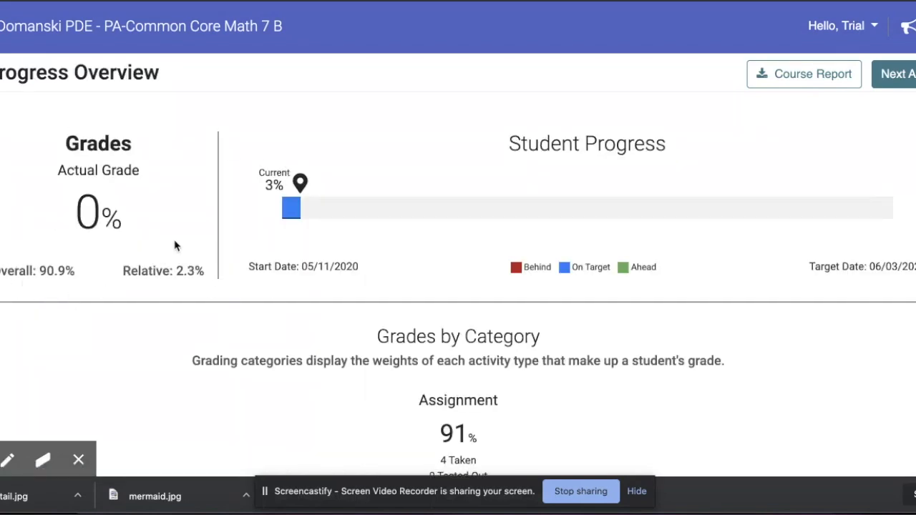
mouse_move(293, 184)
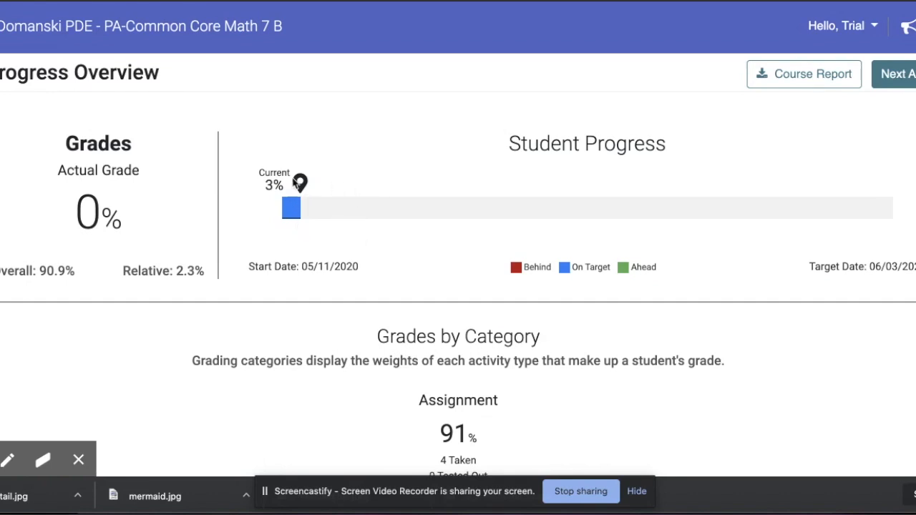
mouse_move(59, 82)
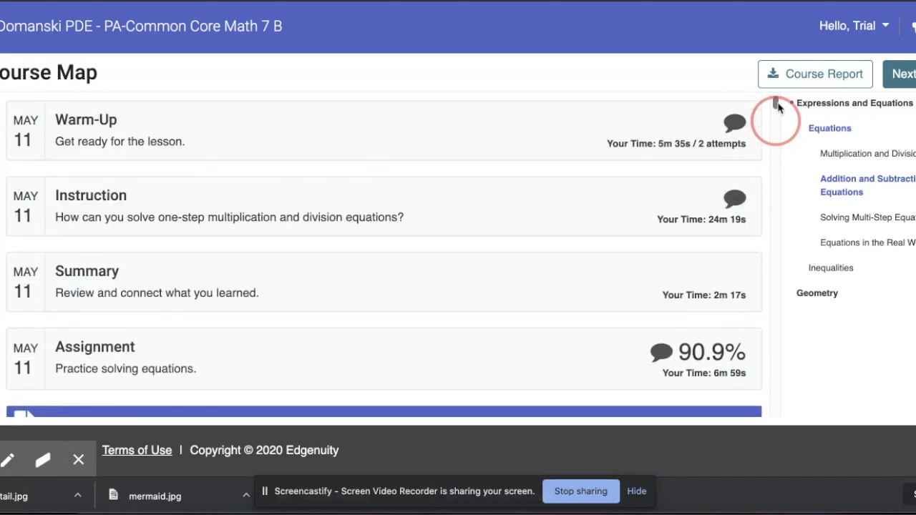
Step: Scroll the Course Map down to the Addition and Subtraction Equations lesson and its Warm-Up
scroll(down, 3)
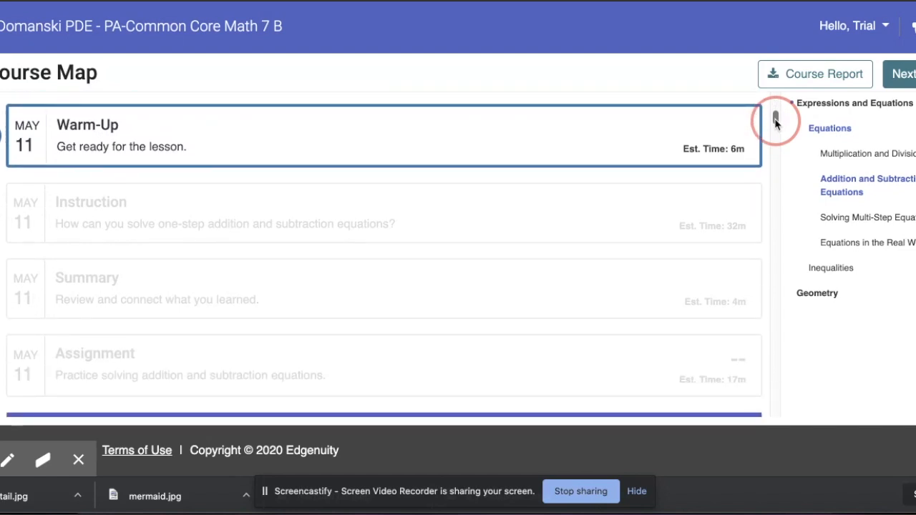
scroll(down, 3)
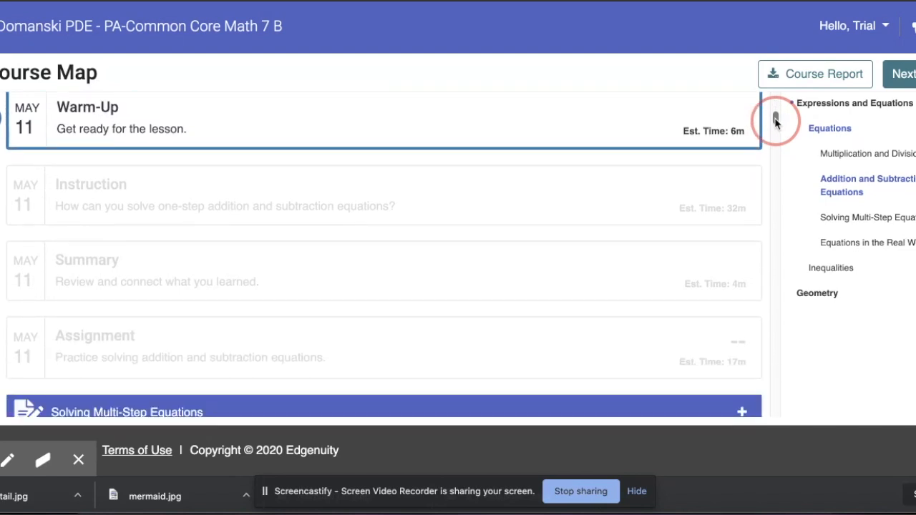
mouse_move(379, 251)
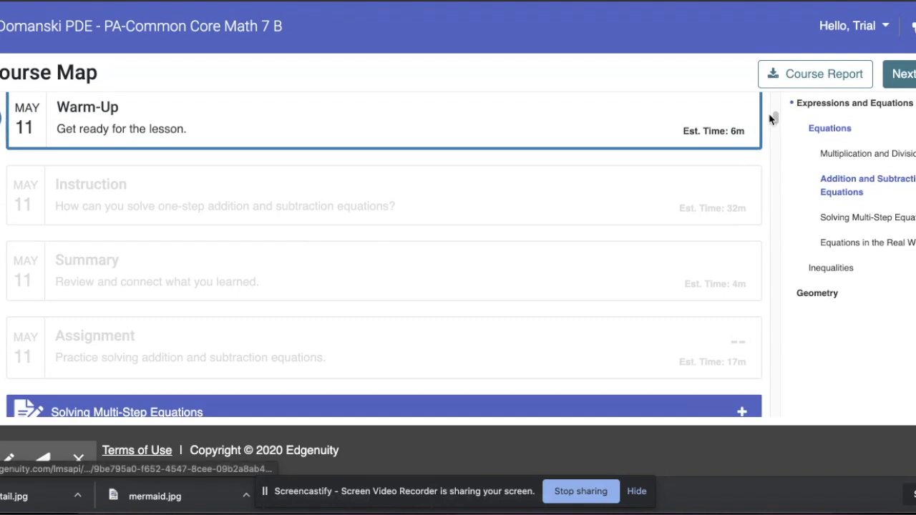
scroll(down, 3)
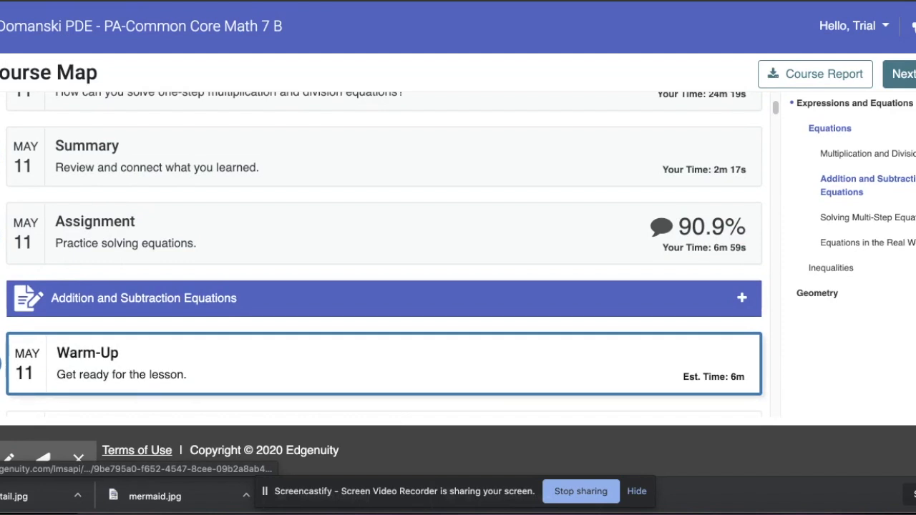
mouse_move(7, 366)
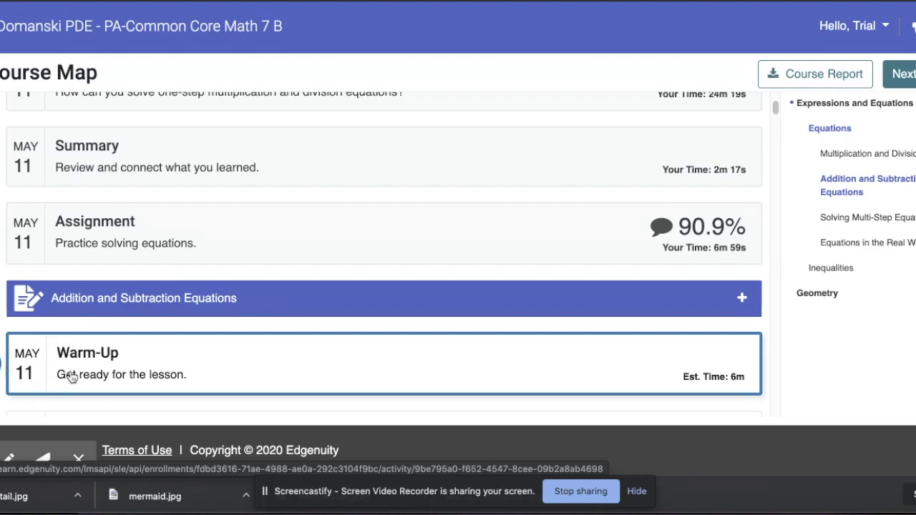
mouse_move(83, 370)
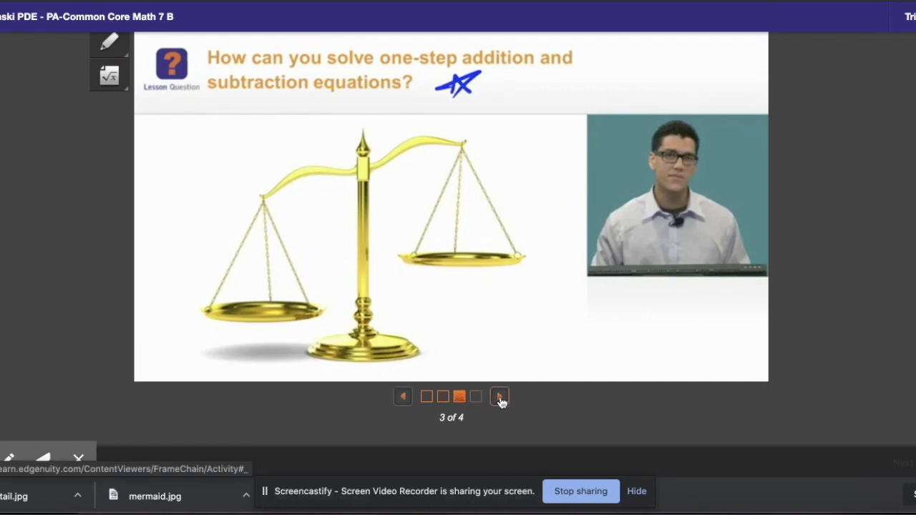
Step: Advance the Warm-Up to slide 4 of 4, the phrase-to-equation matching activity
click(498, 397)
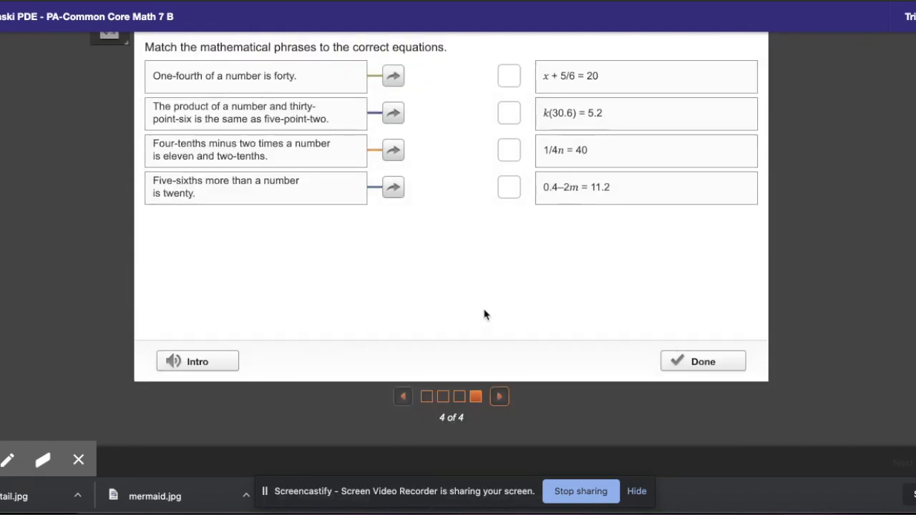
mouse_move(442, 307)
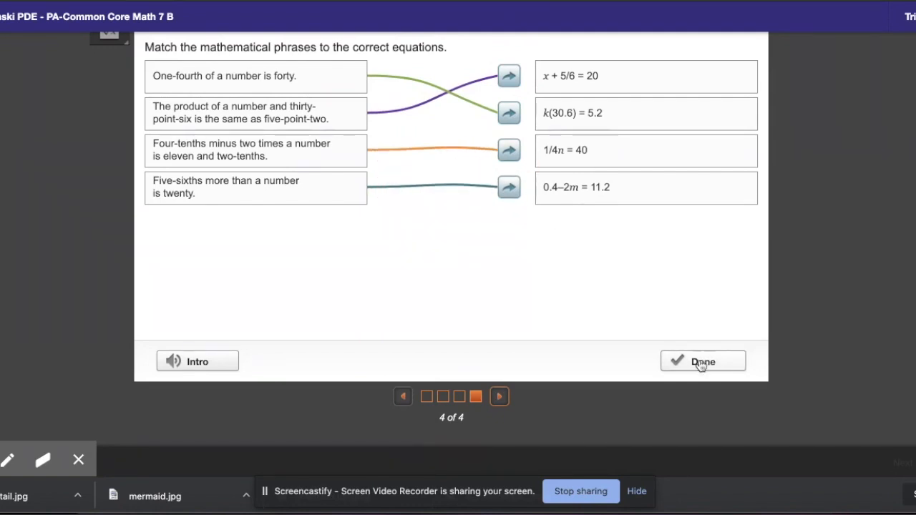
Step: Submit the matches, reconnect the wrong phrase to its equation after Try again, and resubmit for Correct
click(701, 361)
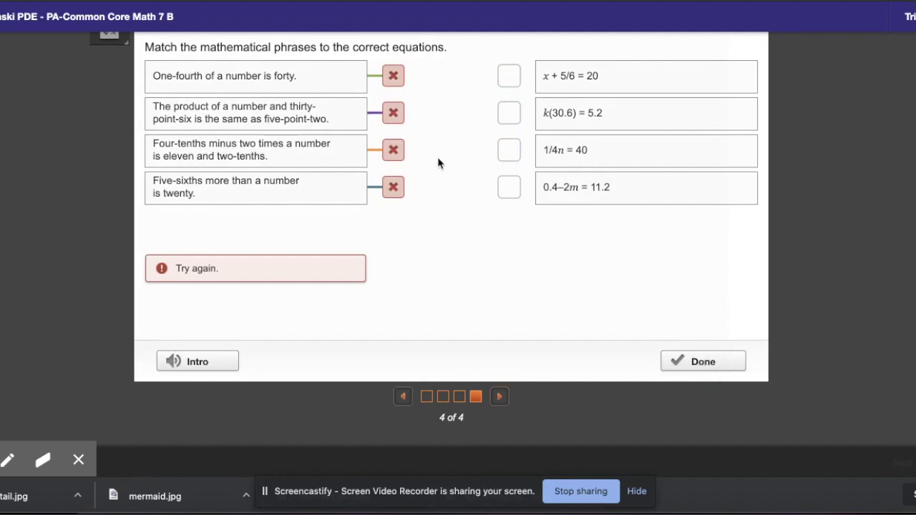
mouse_move(418, 157)
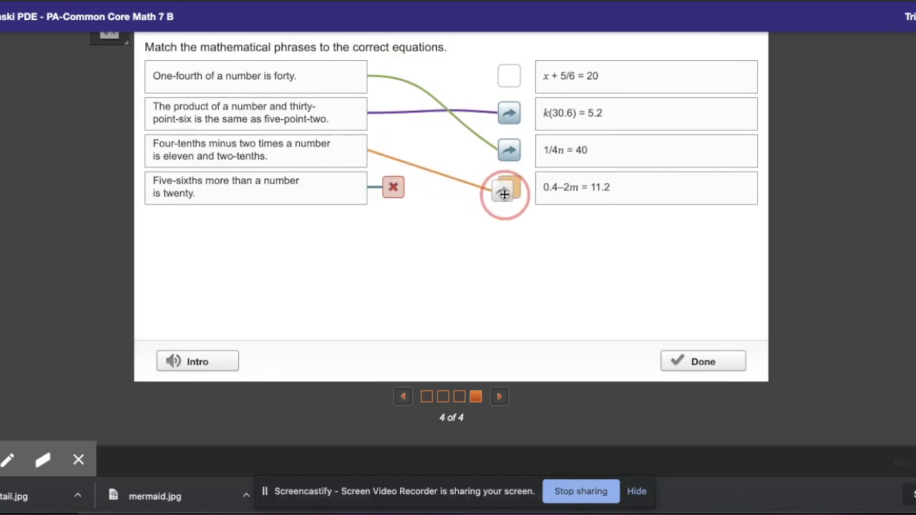
drag(503, 194, 509, 79)
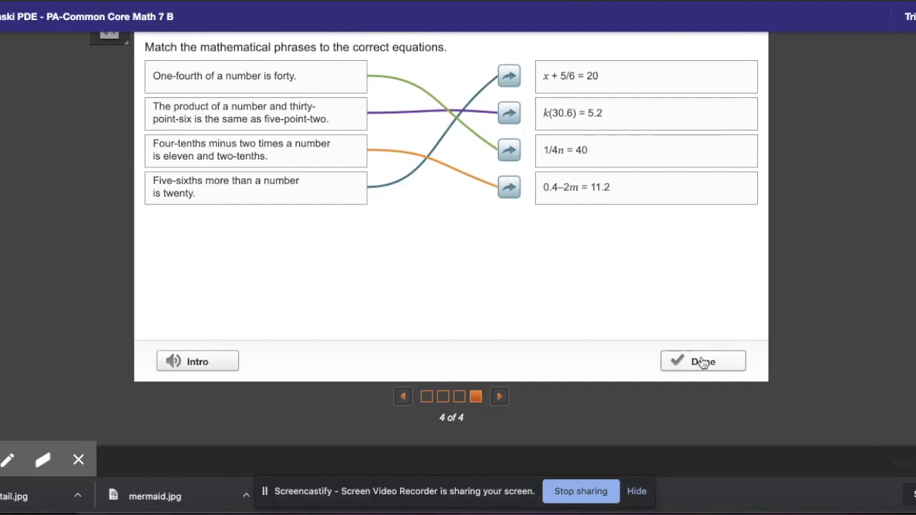
click(703, 361)
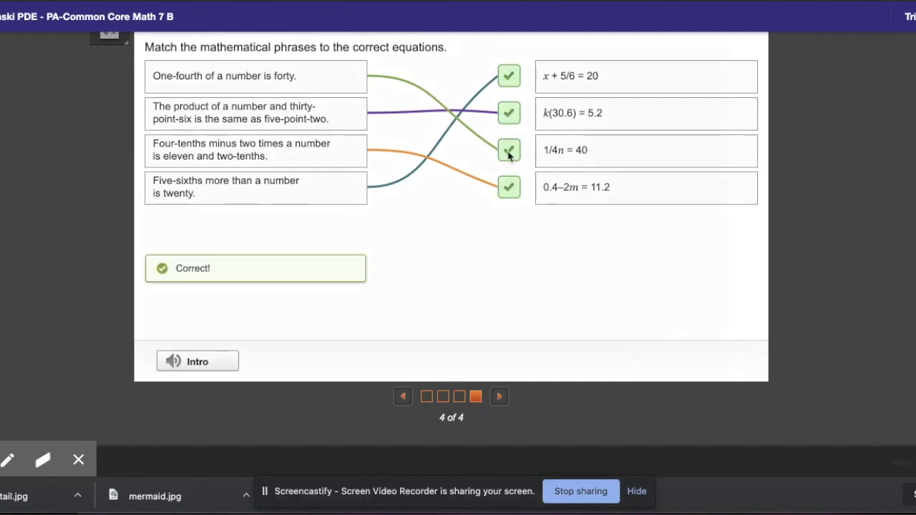
mouse_move(513, 375)
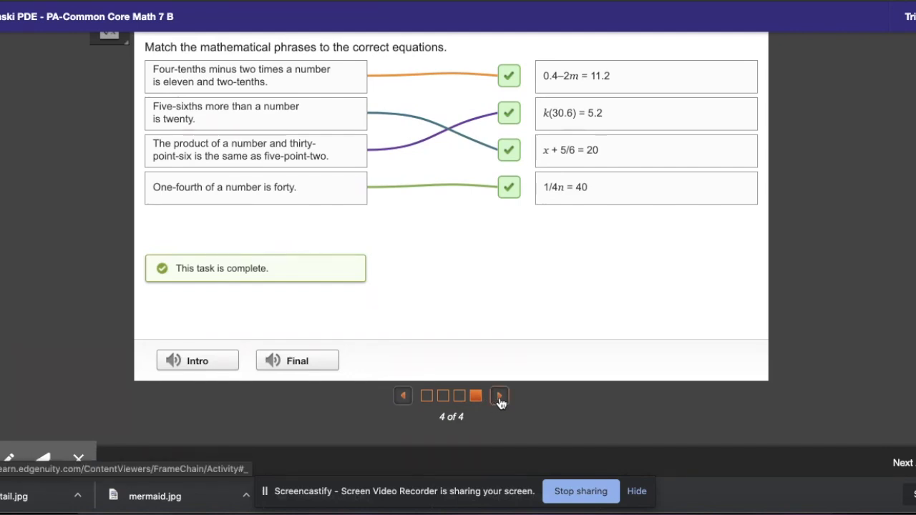
Step: Leave the completed Warm-Up and return to the Course Map with Instruction next
click(499, 395)
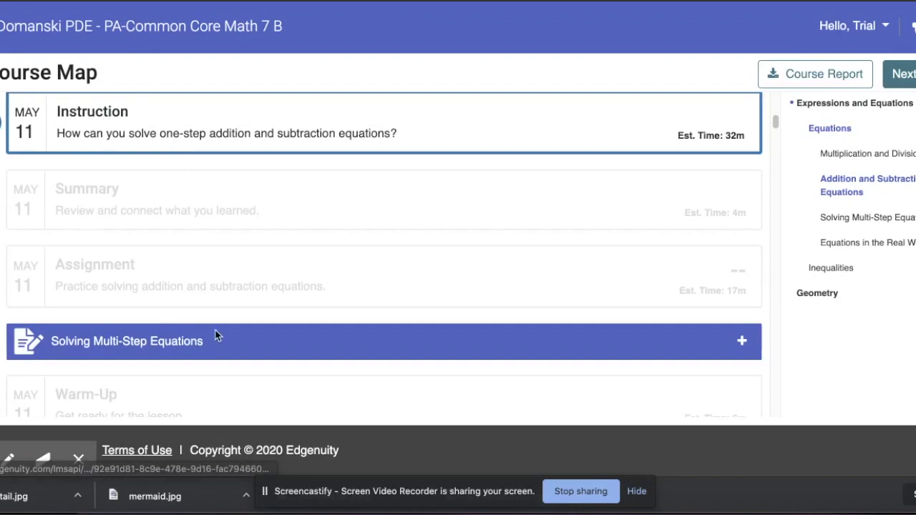
mouse_move(326, 303)
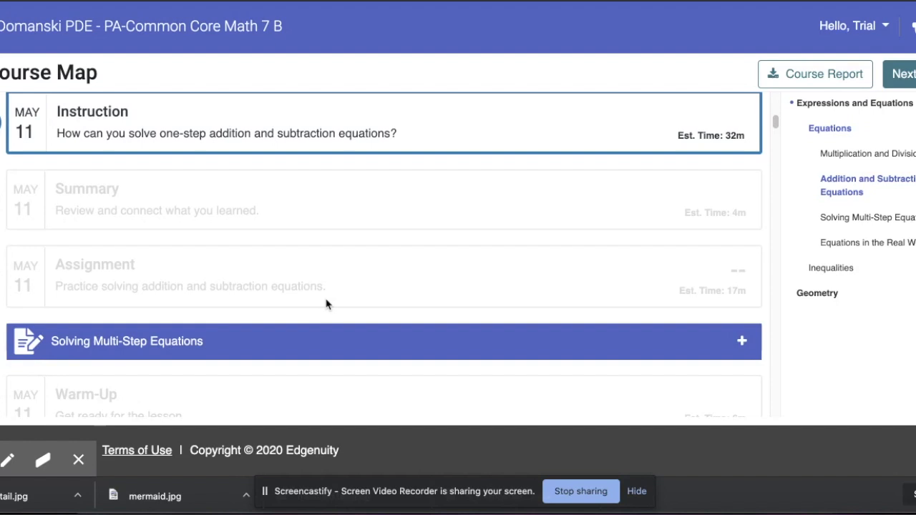
mouse_move(528, 81)
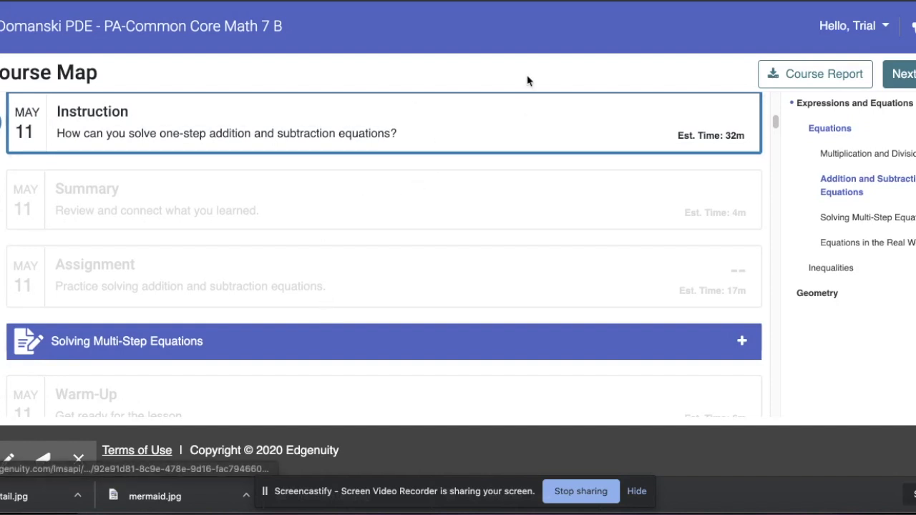